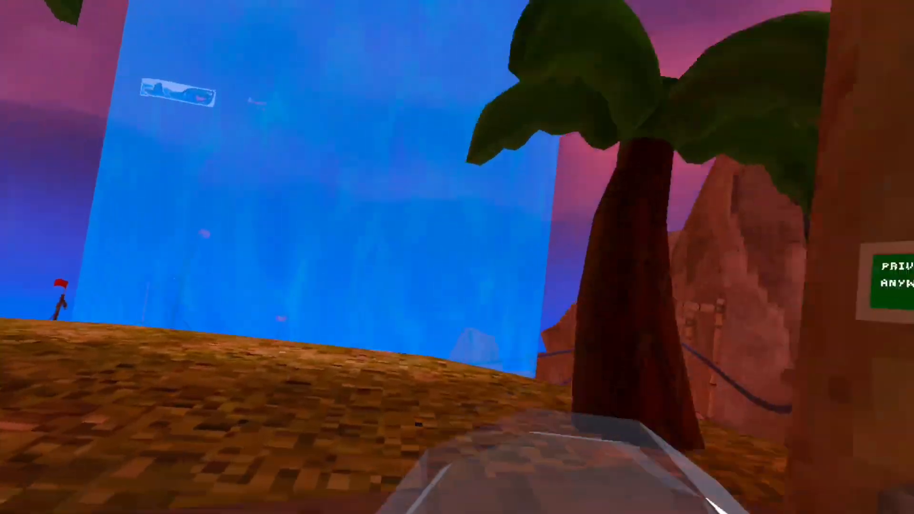
mouse_move(457, 257)
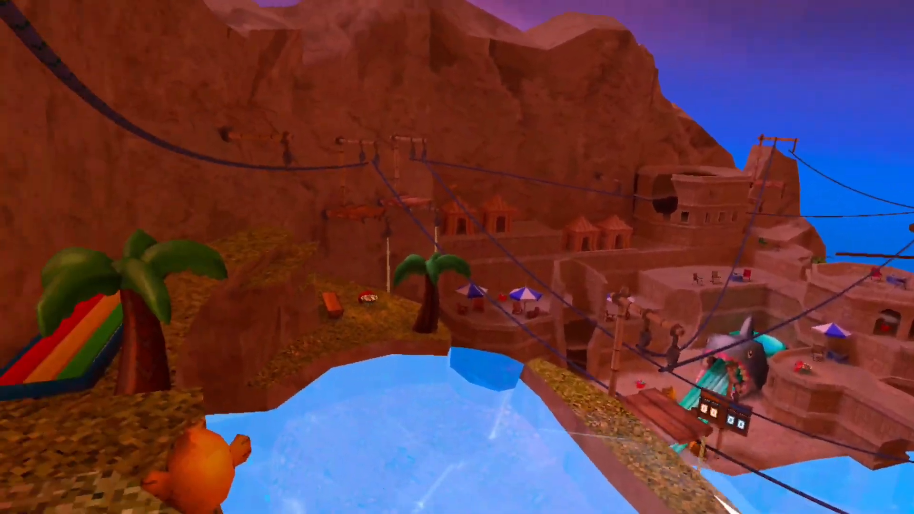